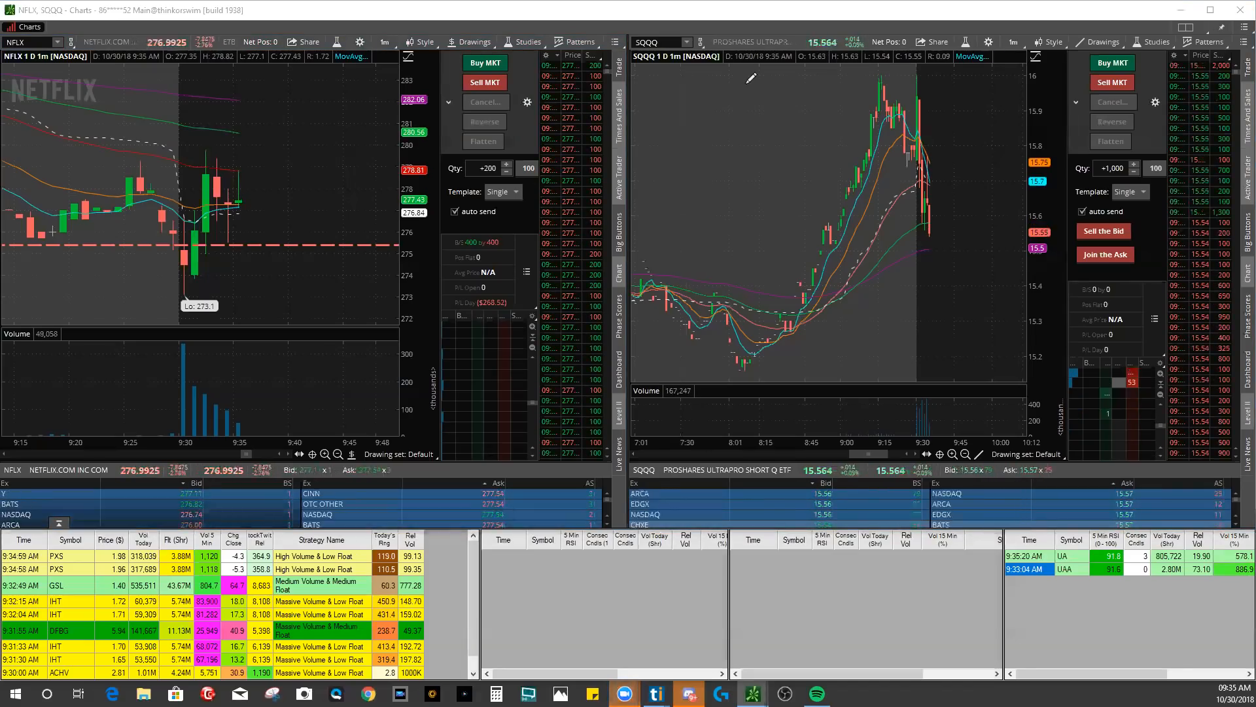
Load Aurora Cannabis (ACB) in the right-hand chart beside NFLX
{"action": "type", "text": "ACB"}
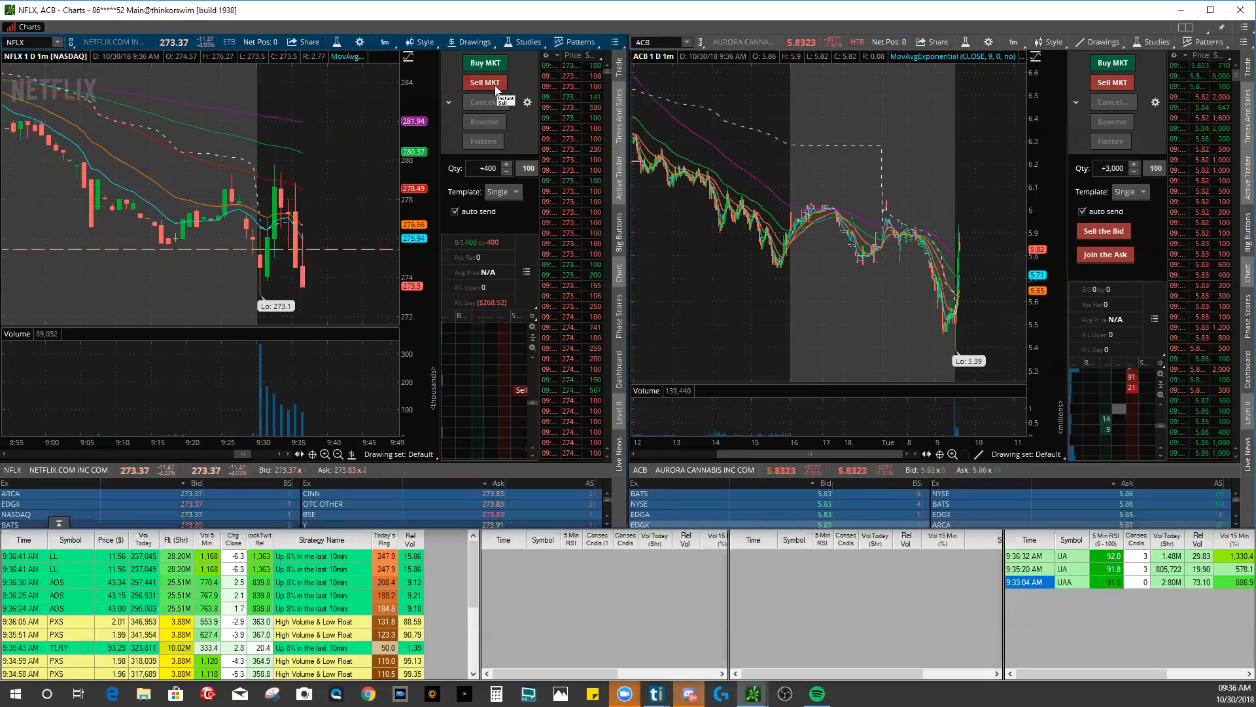
Sell 400 NFLX shares short at market, filling near $273.46
{"action": "left_click", "coordinate": [484, 81]}
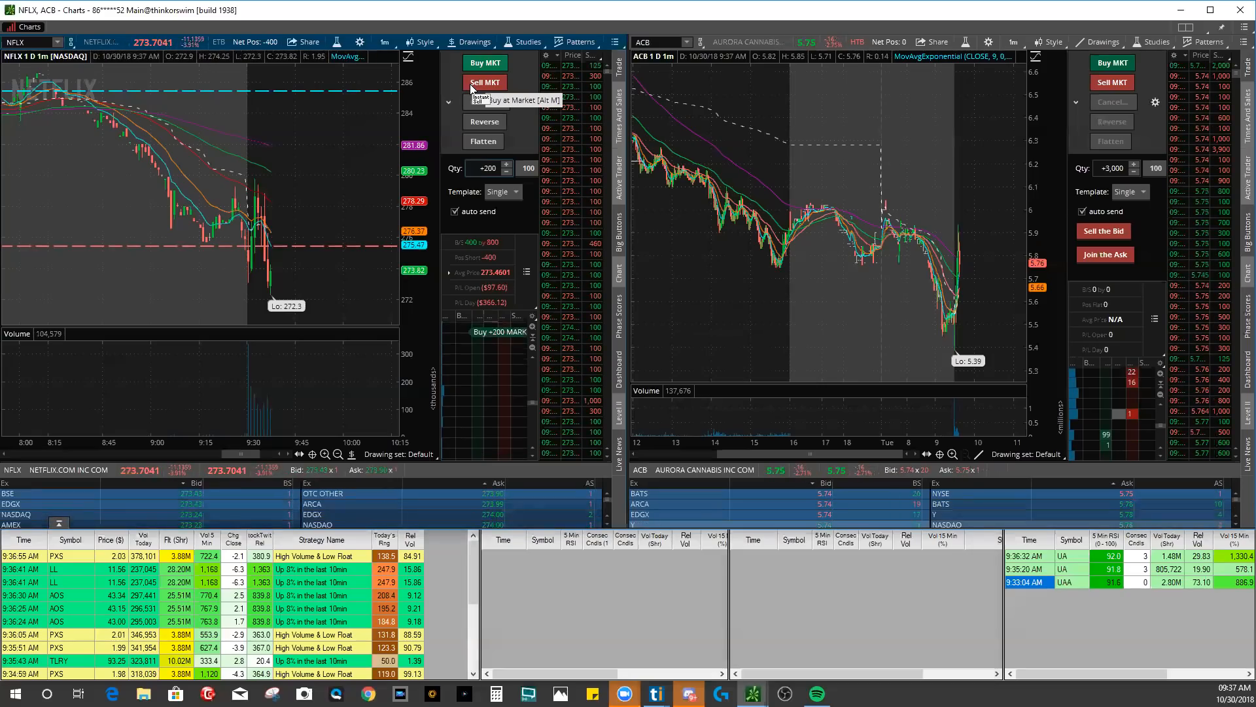
{"action": "left_click", "coordinate": [484, 81]}
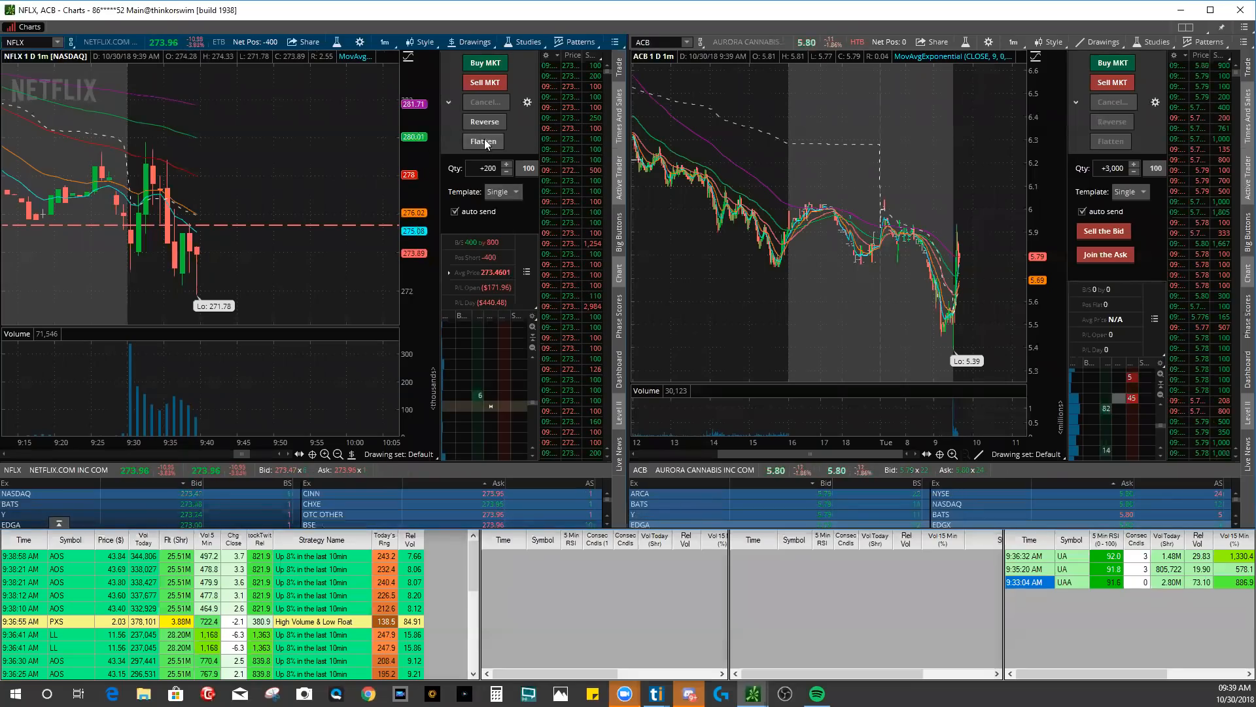
{"action": "mouse_move", "coordinate": [483, 142]}
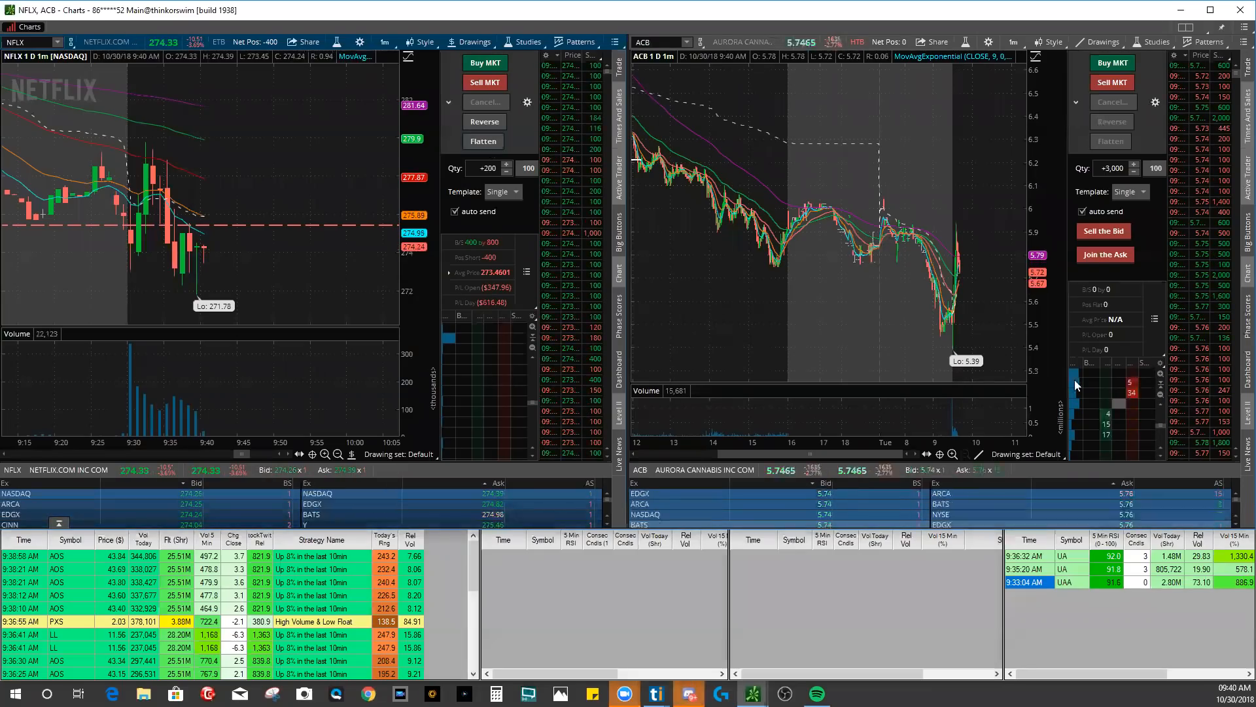
{"action": "mouse_move", "coordinate": [483, 142]}
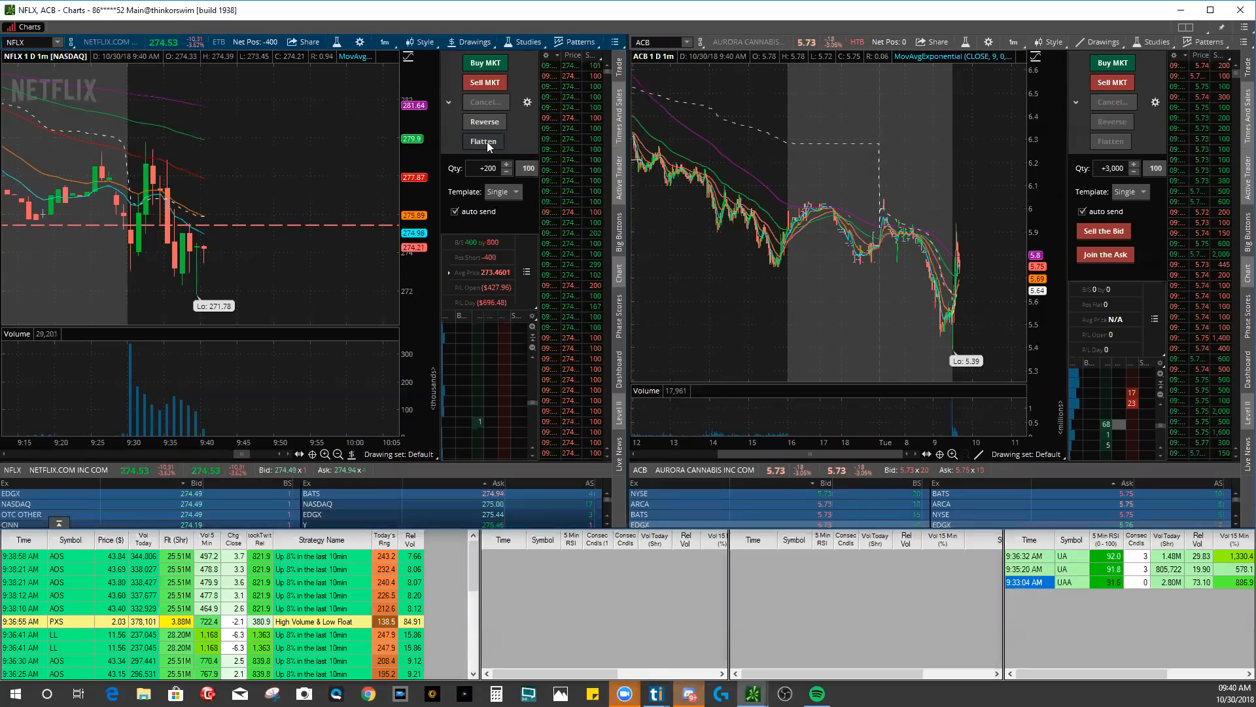
{"action": "left_click", "coordinate": [483, 141]}
{"action": "type", "text": "CGC"}
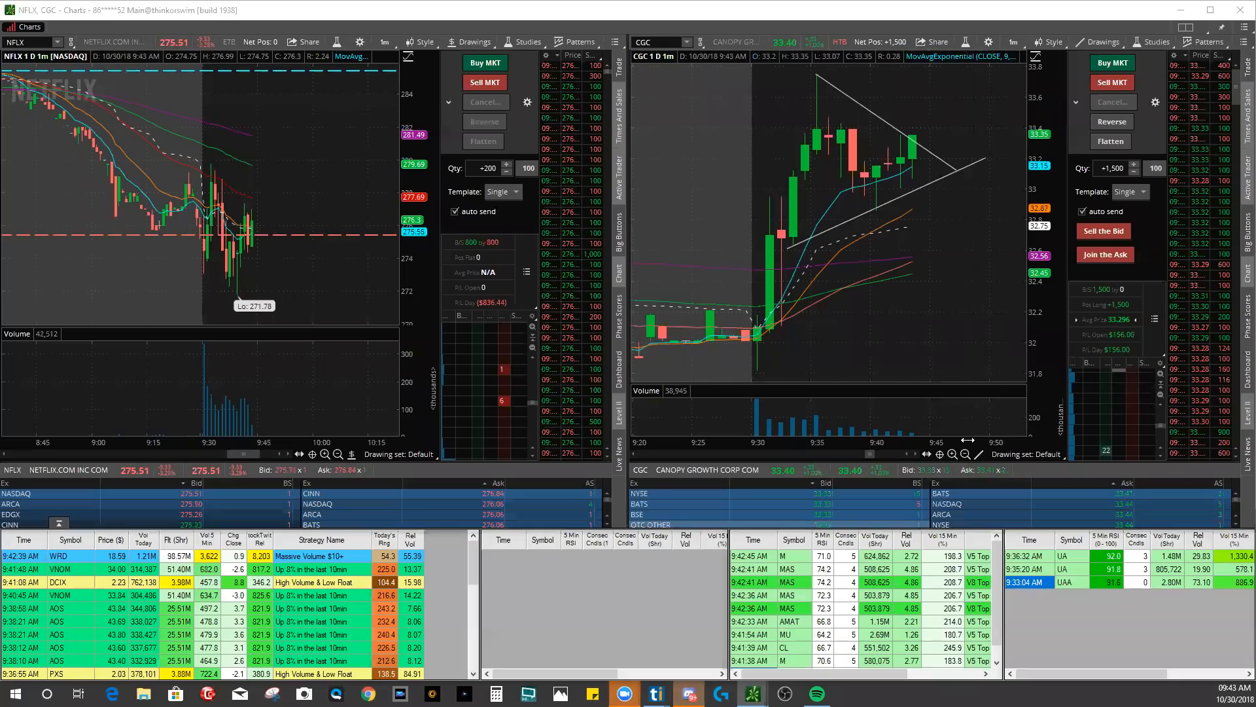
{"action": "mouse_move", "coordinate": [964, 454]}
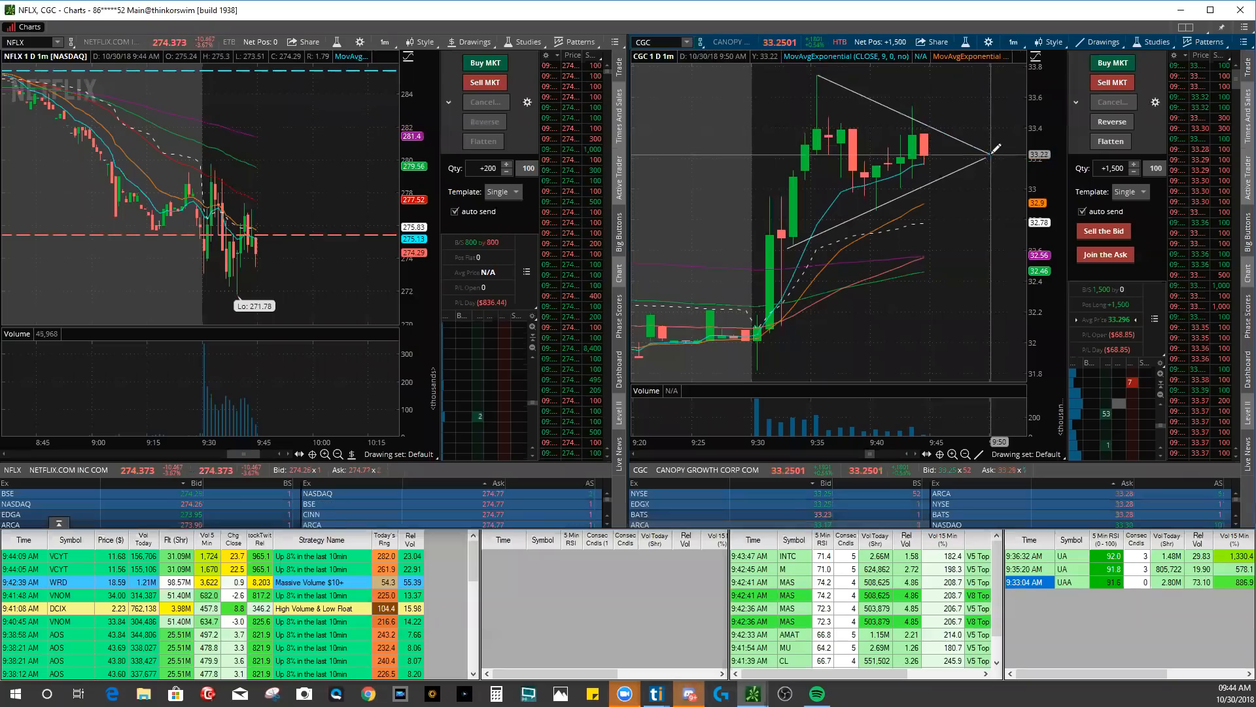
{"action": "mouse_move", "coordinate": [955, 355]}
{"action": "type", "text": "-1,000"}
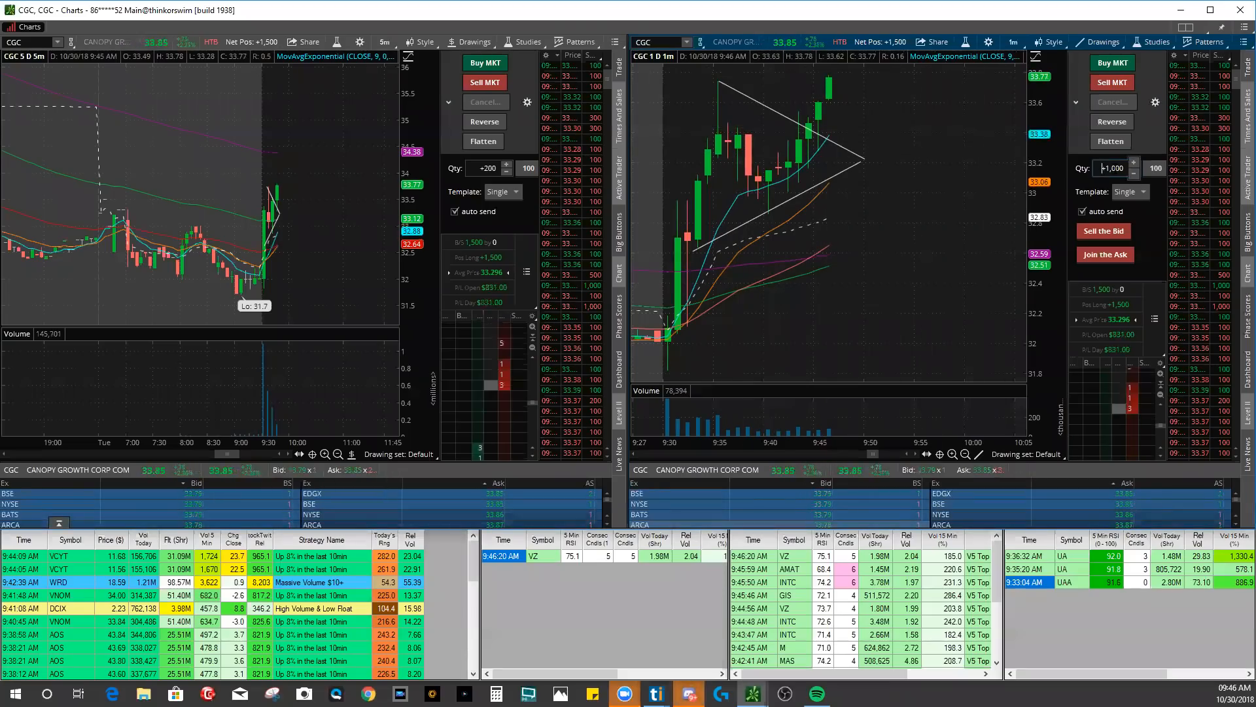
{"action": "mouse_move", "coordinate": [1111, 81]}
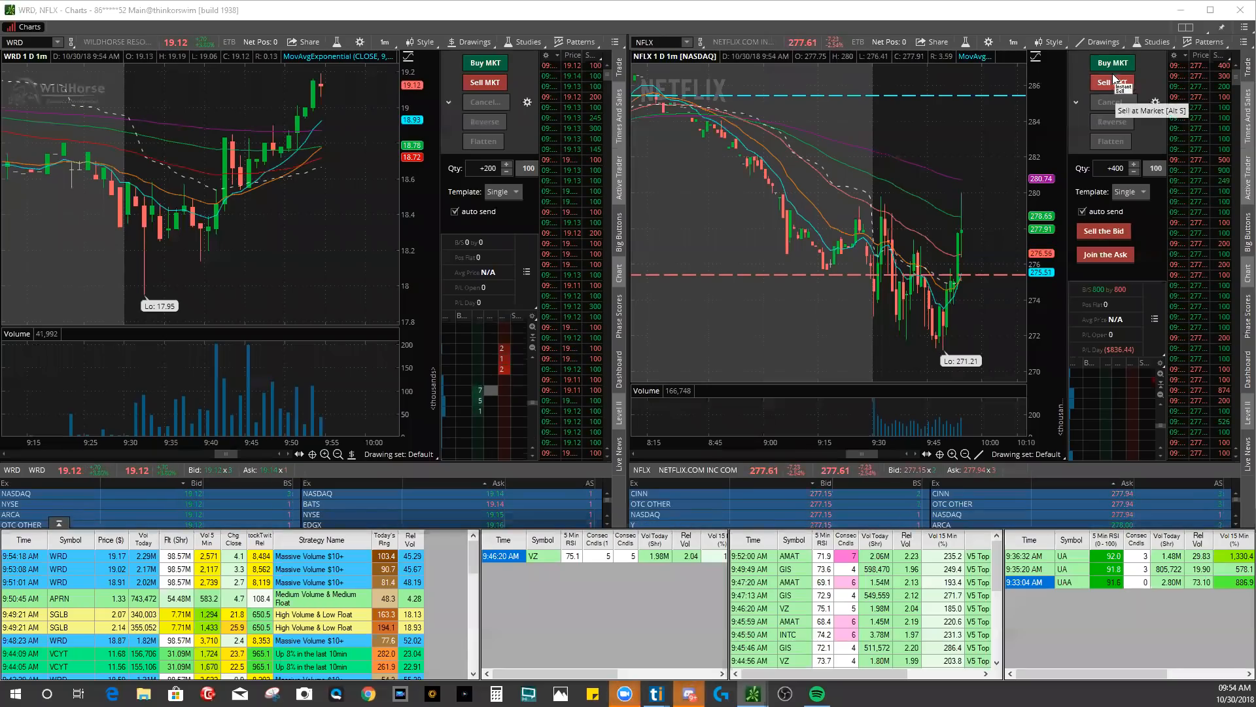
{"action": "left_click", "coordinate": [1111, 63]}
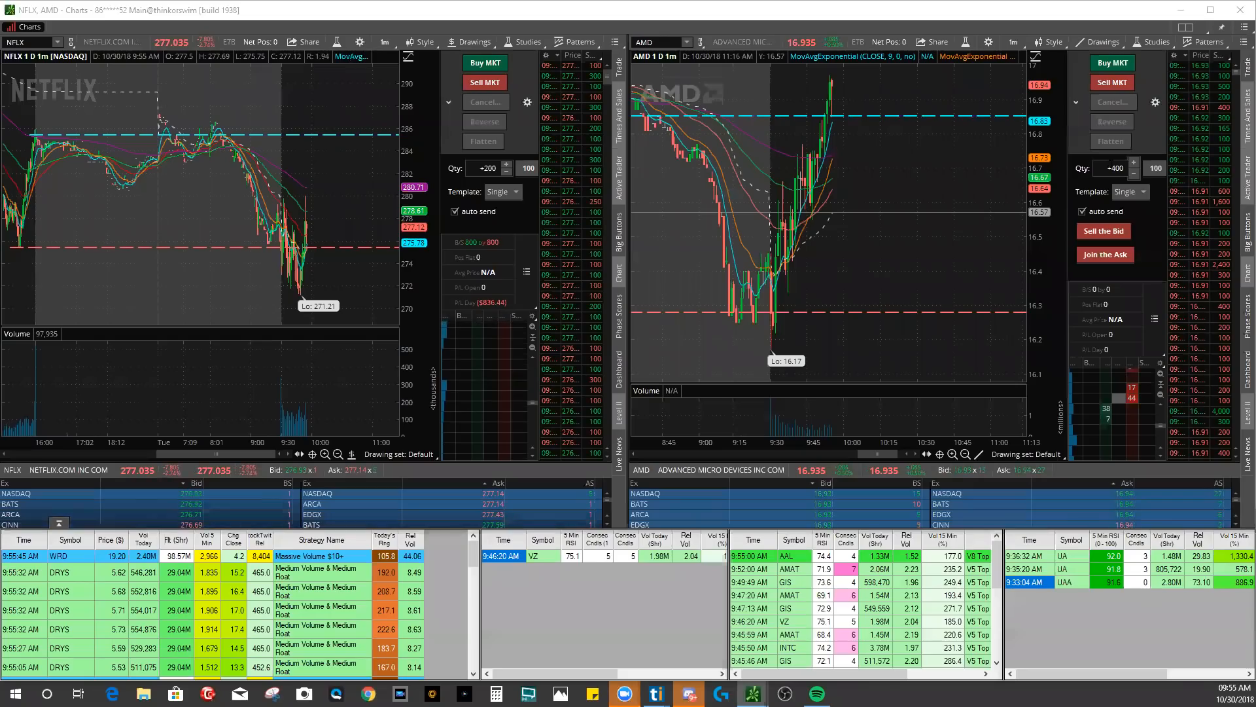
Widen the AMD chart to show several days of price history beside NFLX
{"action": "left_click", "coordinate": [939, 454]}
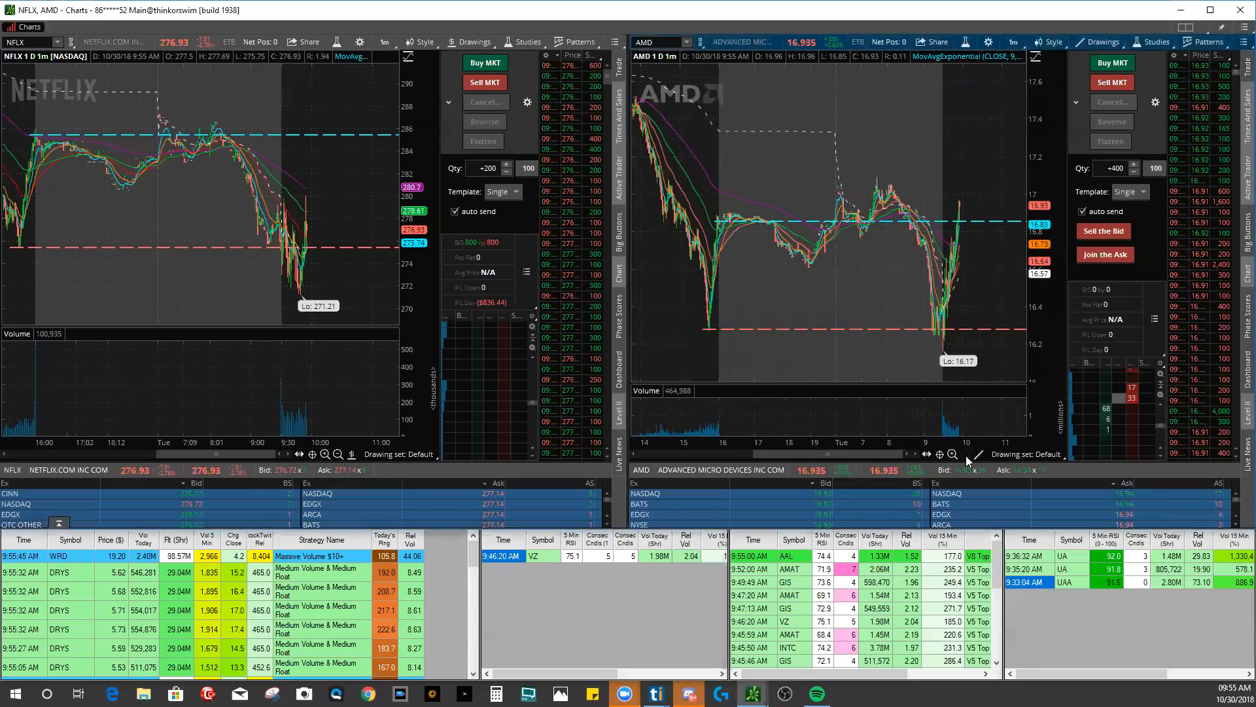